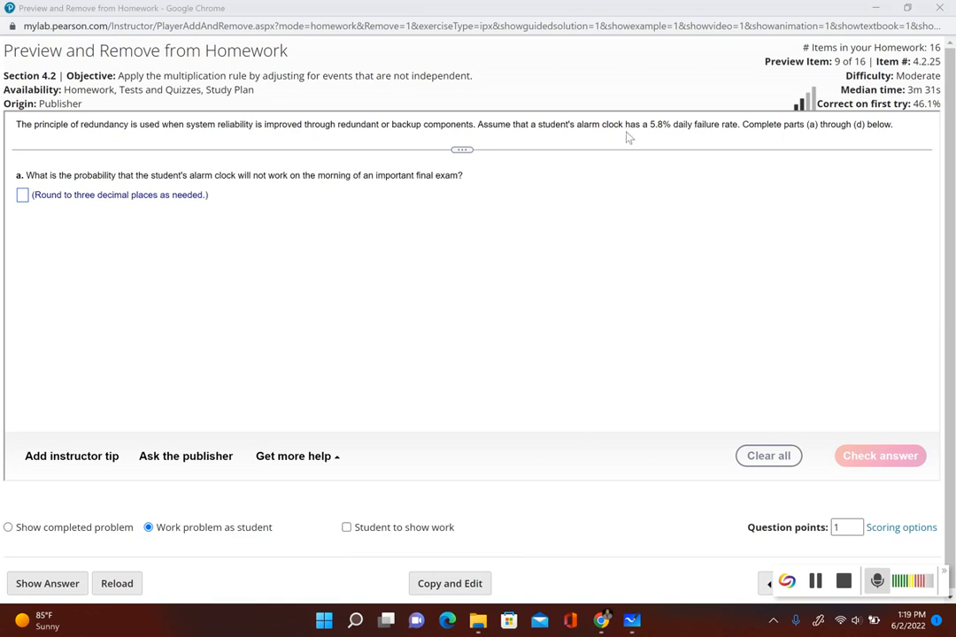
{"action": "mouse_move", "coordinate": [648, 137]}
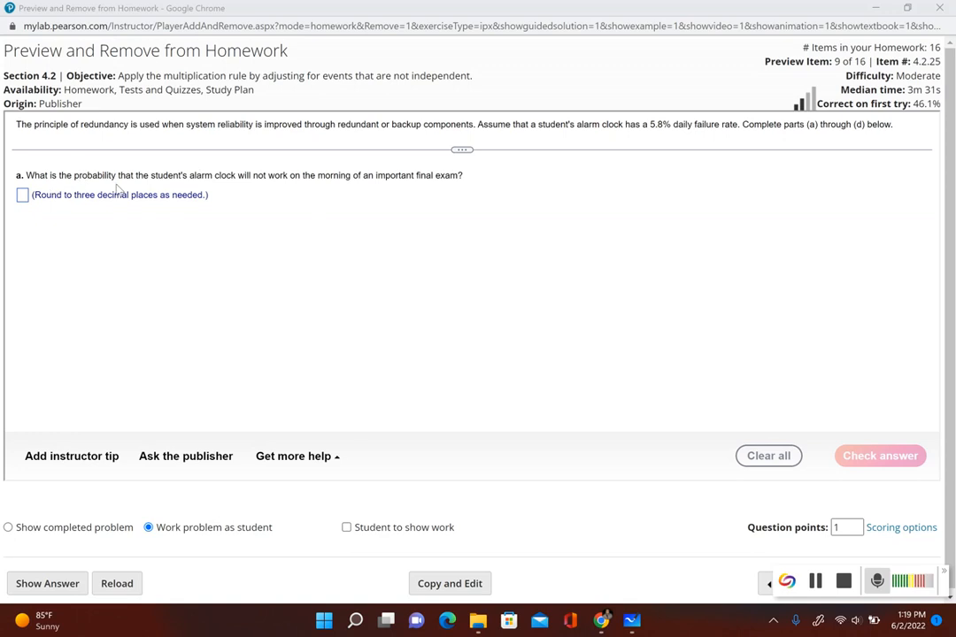
{"action": "mouse_move", "coordinate": [254, 193]}
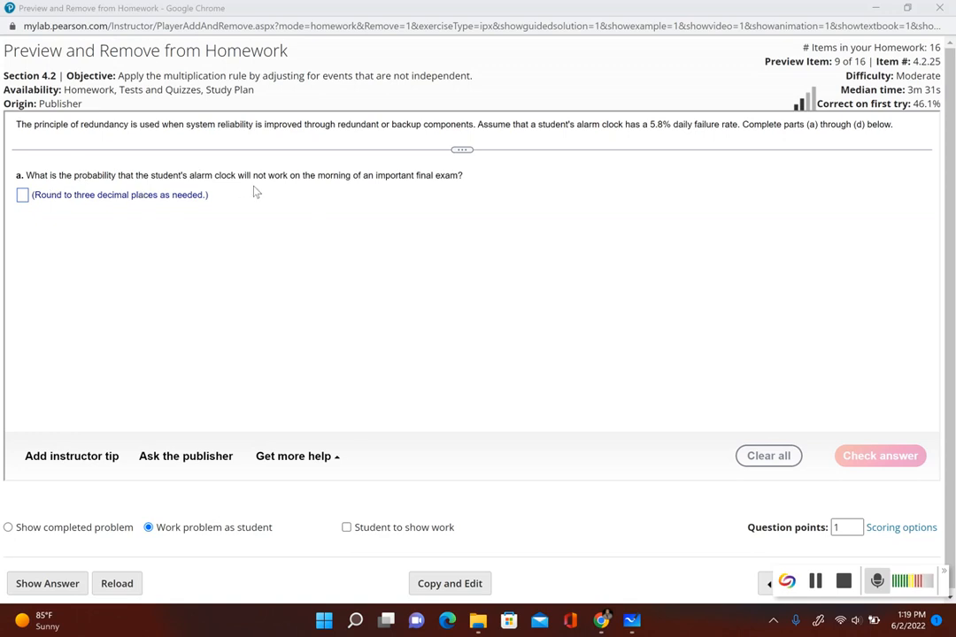
{"action": "mouse_move", "coordinate": [382, 196]}
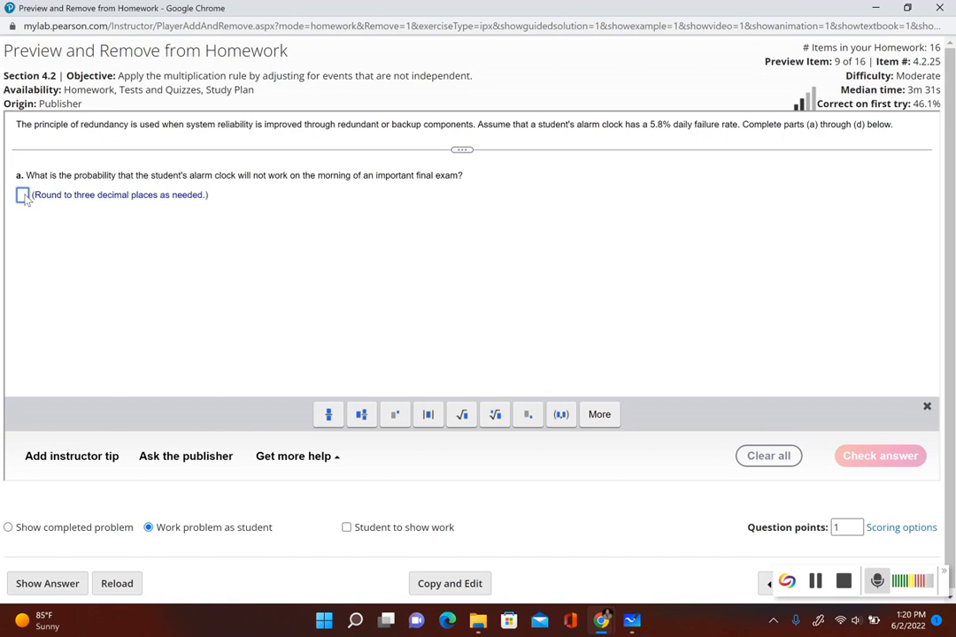
Enter 0.058 as the part a probability, check it, and continue to part b
{"action": "type", "text": "0.0"}
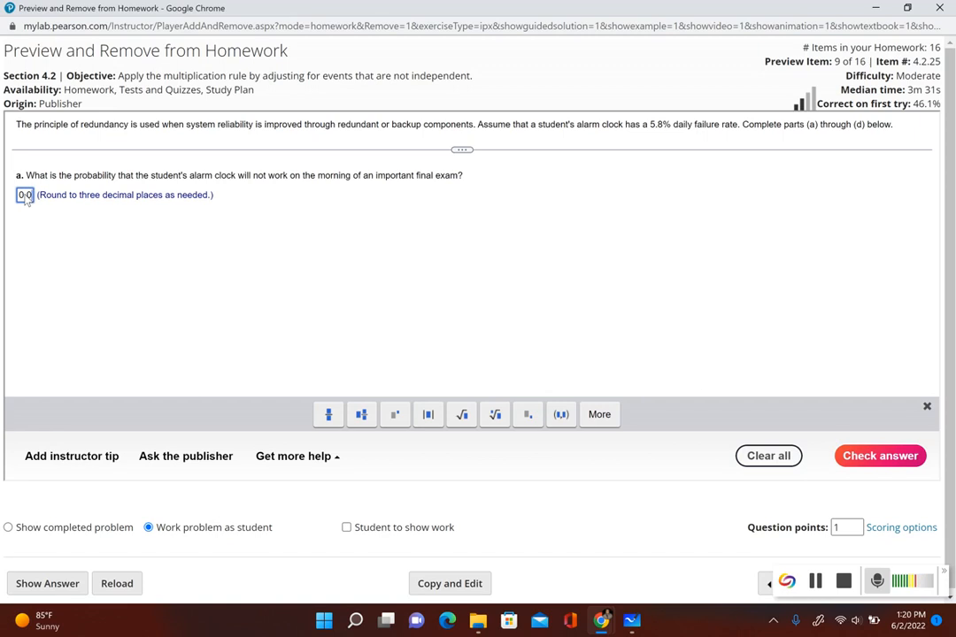
{"action": "type", "text": "0.058"}
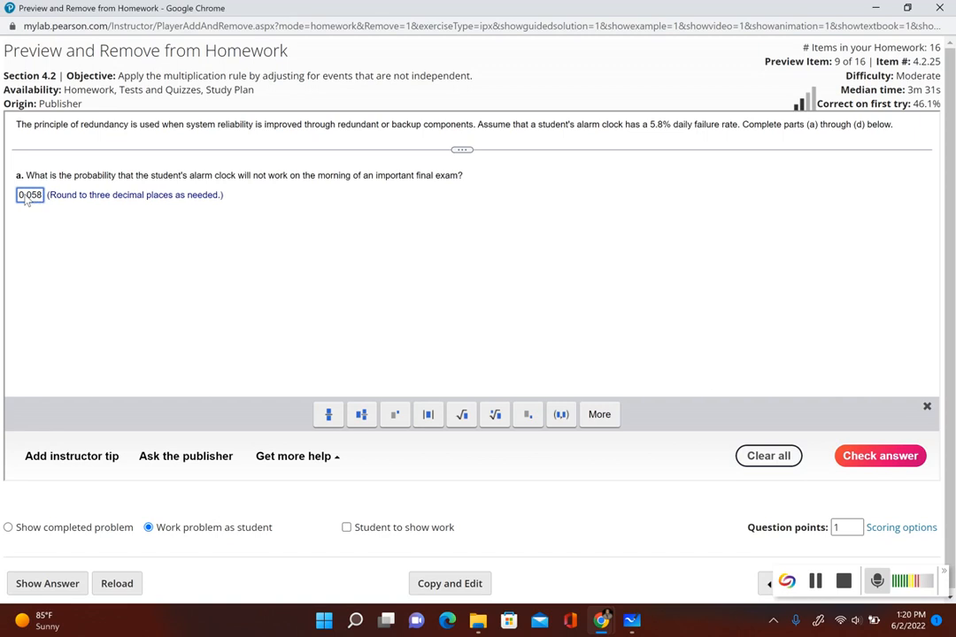
{"action": "left_click", "coordinate": [878, 455]}
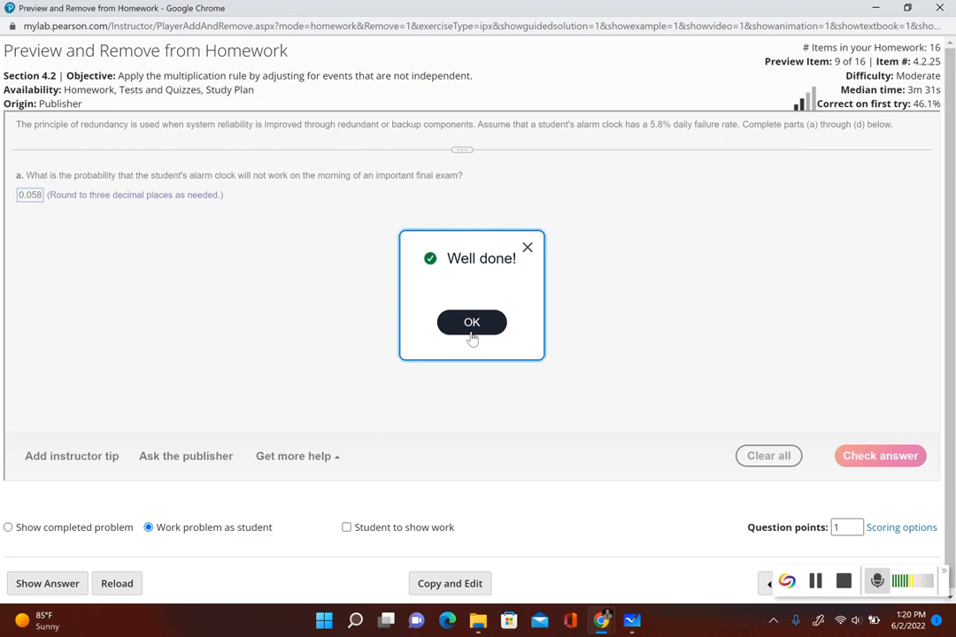
{"action": "left_click", "coordinate": [471, 322]}
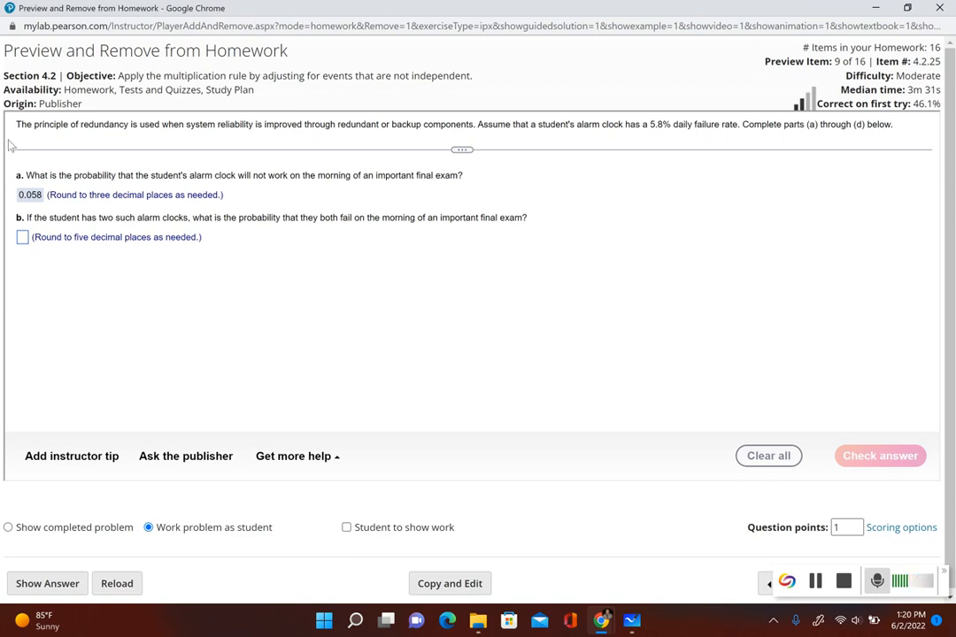
{"action": "mouse_move", "coordinate": [221, 308]}
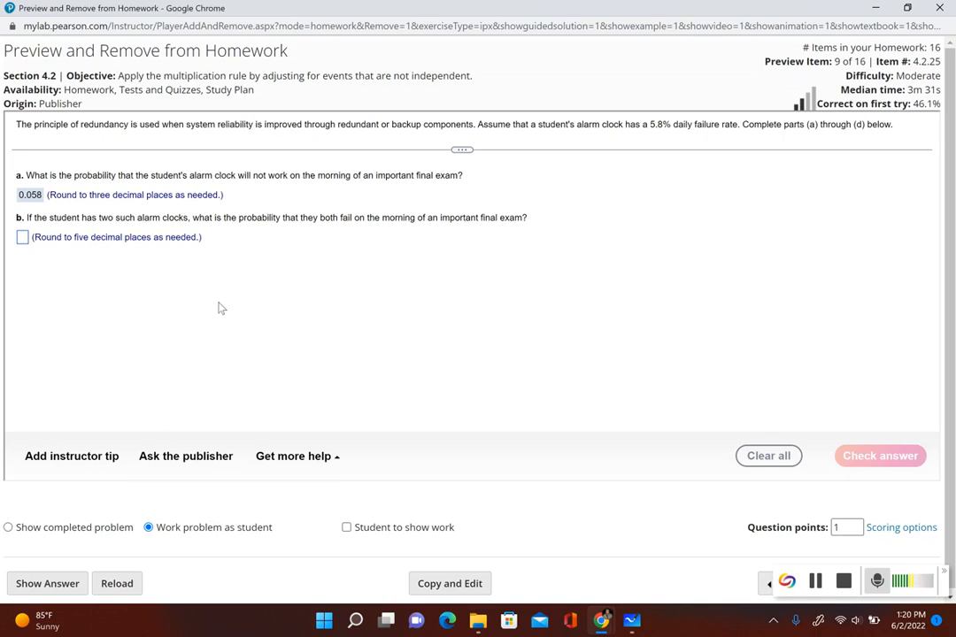
{"action": "mouse_move", "coordinate": [378, 365]}
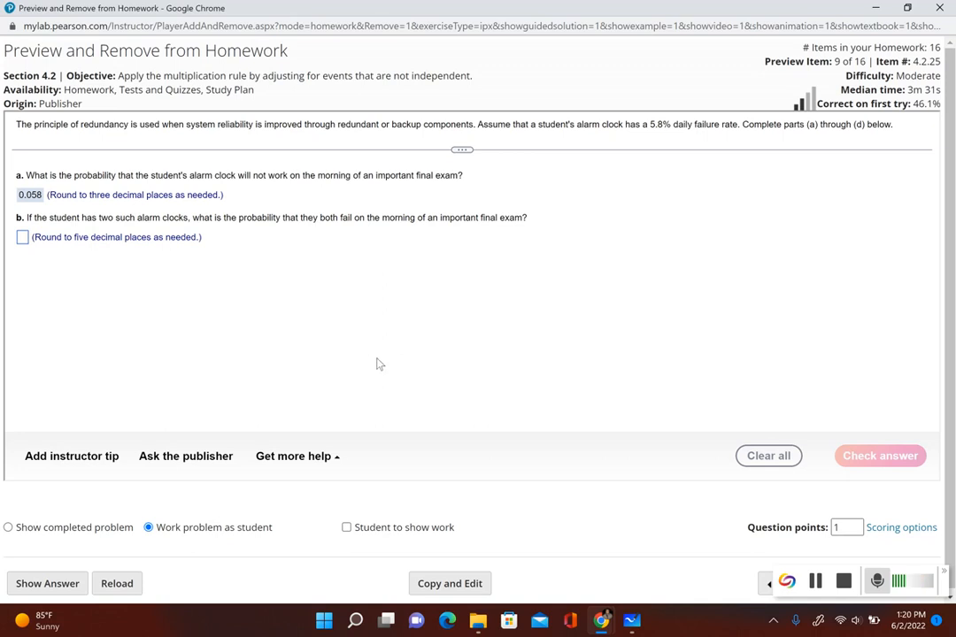
{"action": "mouse_move", "coordinate": [520, 391]}
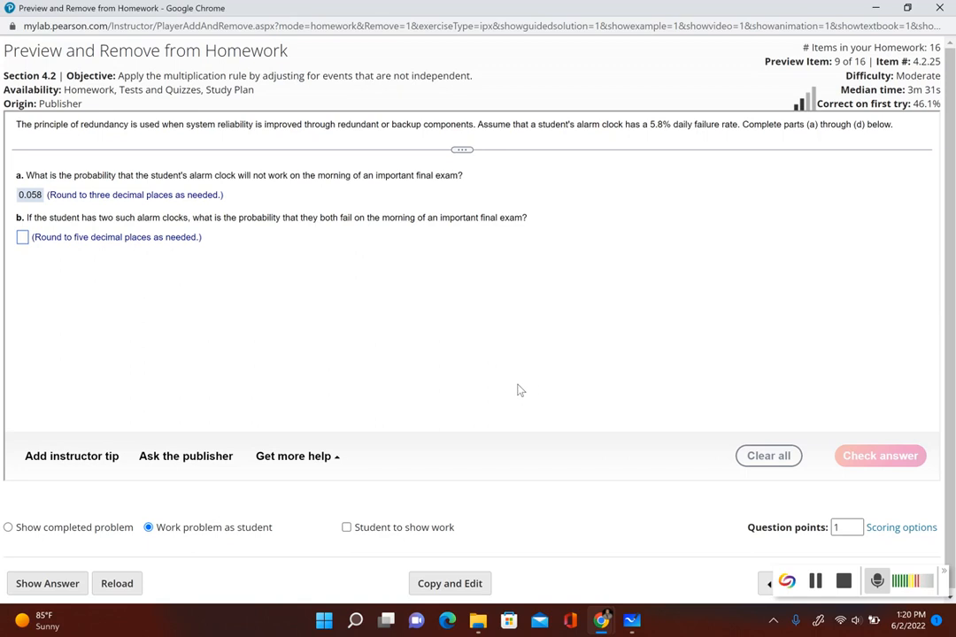
{"action": "mouse_move", "coordinate": [515, 442]}
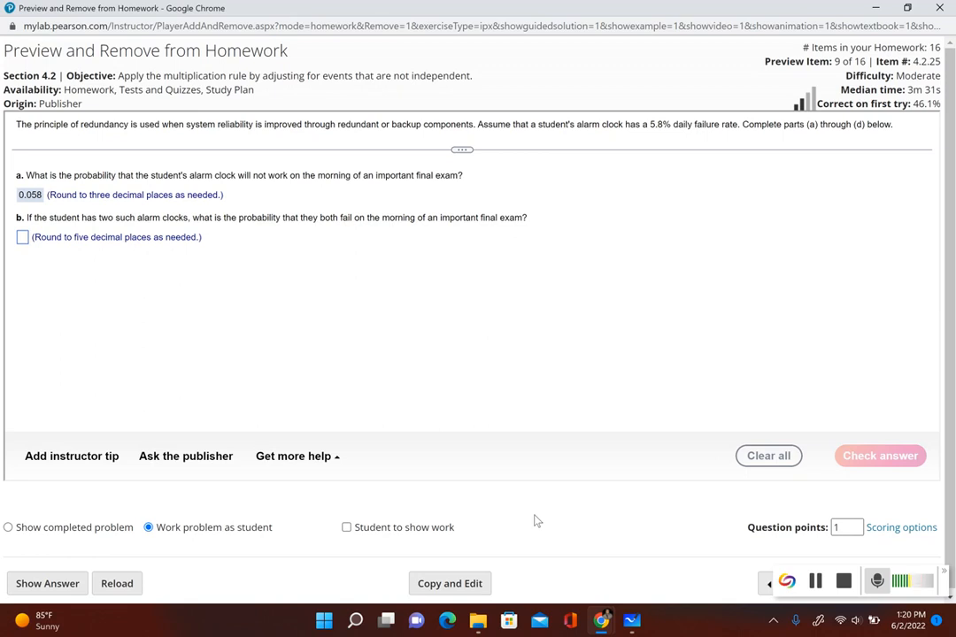
{"action": "mouse_move", "coordinate": [618, 580]}
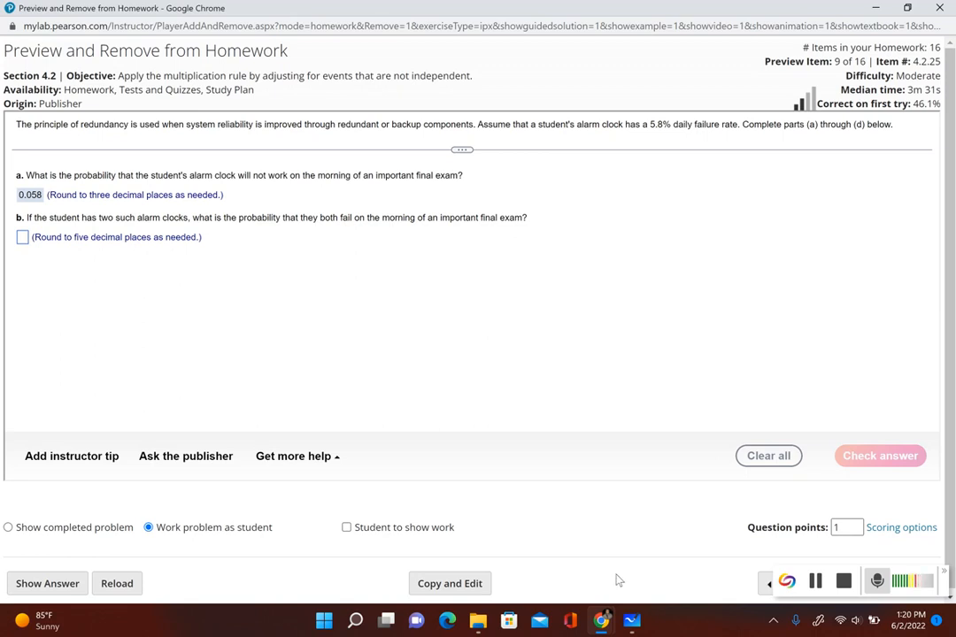
{"action": "mouse_move", "coordinate": [630, 619]}
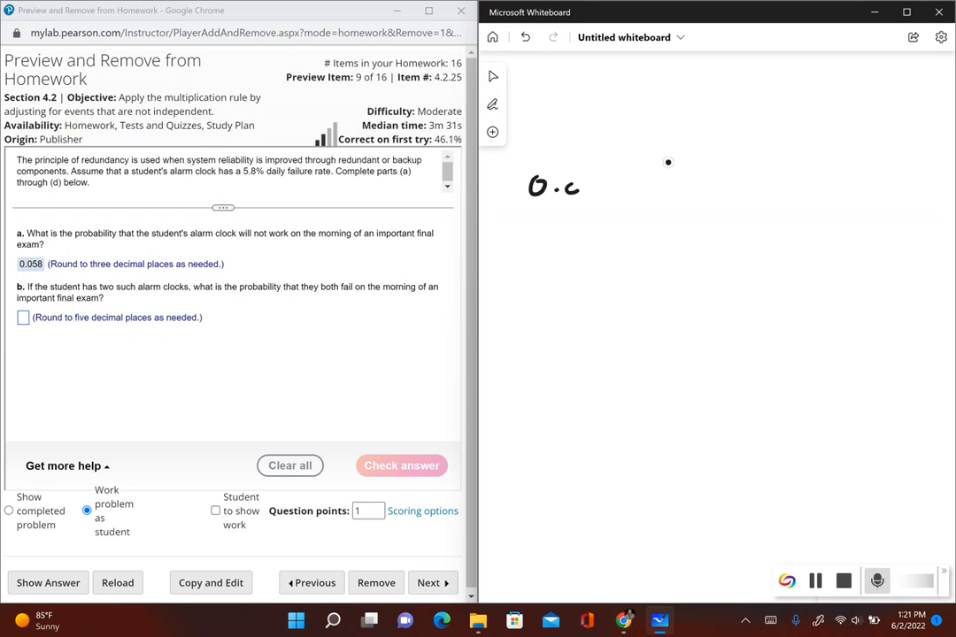
Pen-write (0.058)(0.058) = 0.003364 on the whiteboard beside the homework
{"action": "left_click_drag", "start_coordinate": [575, 186], "coordinate": [628, 185]}
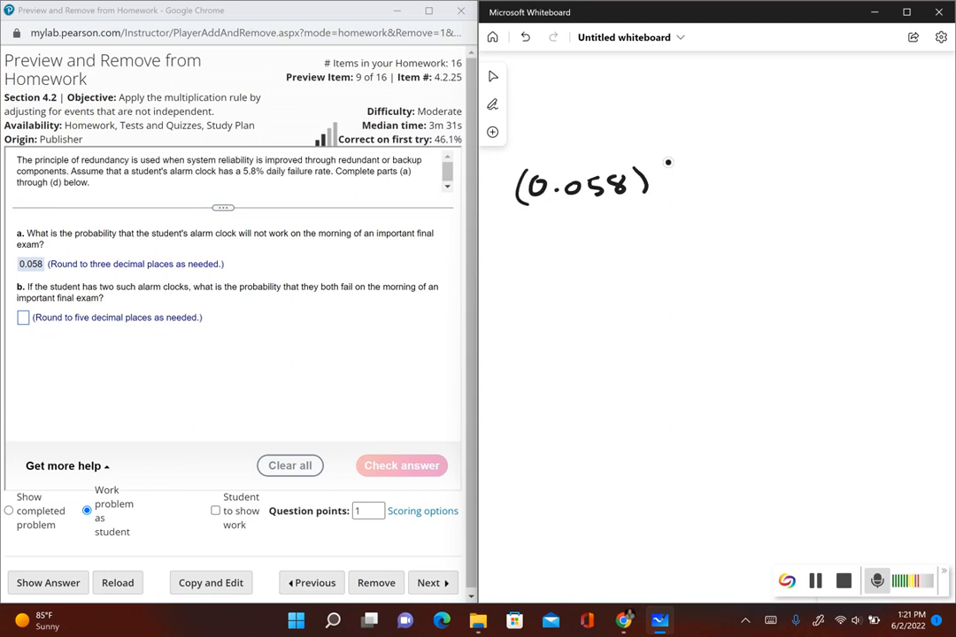
{"action": "left_click_drag", "start_coordinate": [658, 163], "coordinate": [672, 195]}
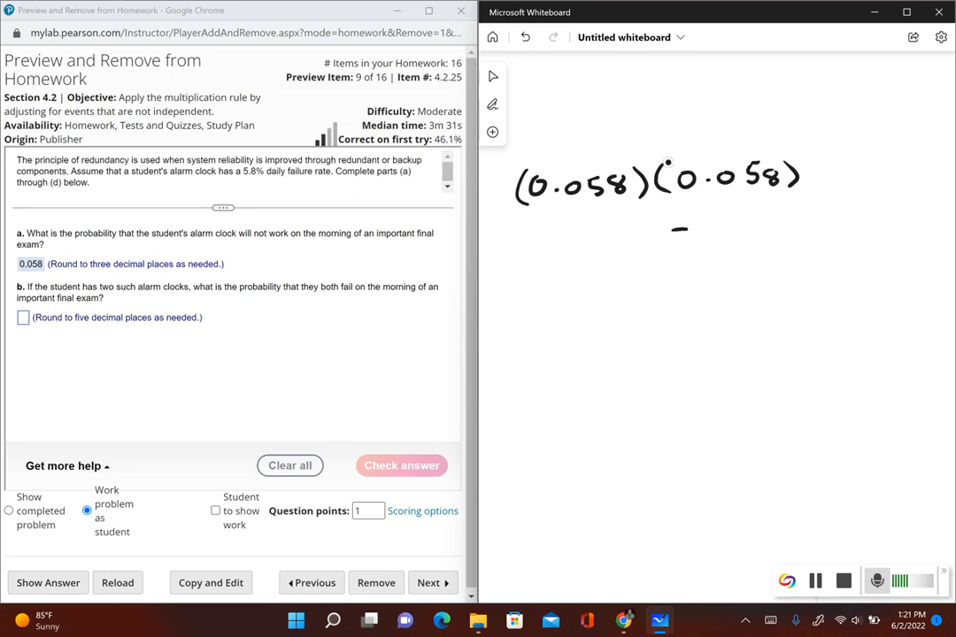
{"action": "left_click_drag", "start_coordinate": [673, 237], "coordinate": [690, 237]}
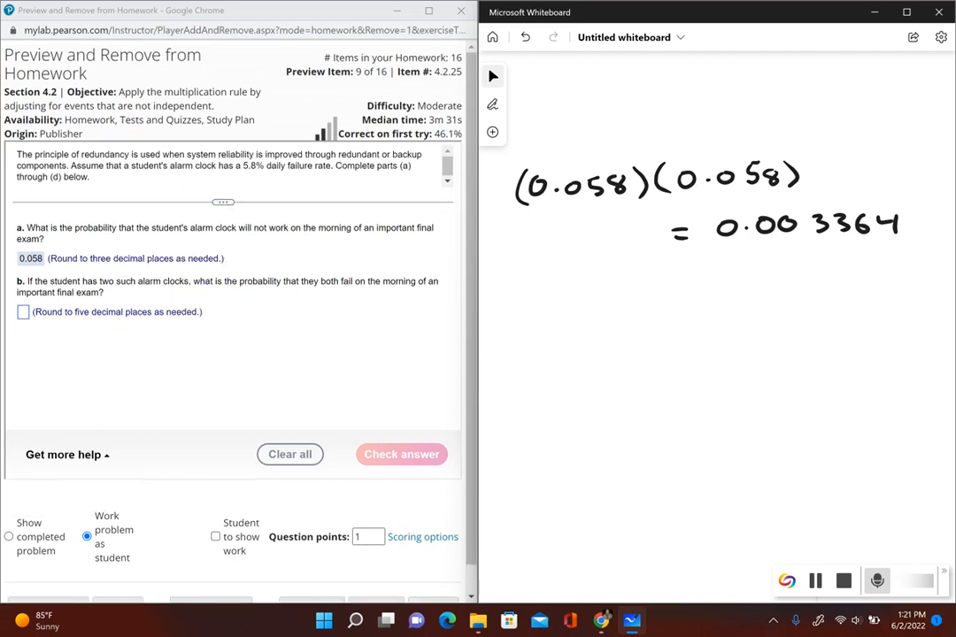
Enter 0.00336 for part b, have it marked correct, and reveal part c
{"action": "left_click", "coordinate": [23, 311]}
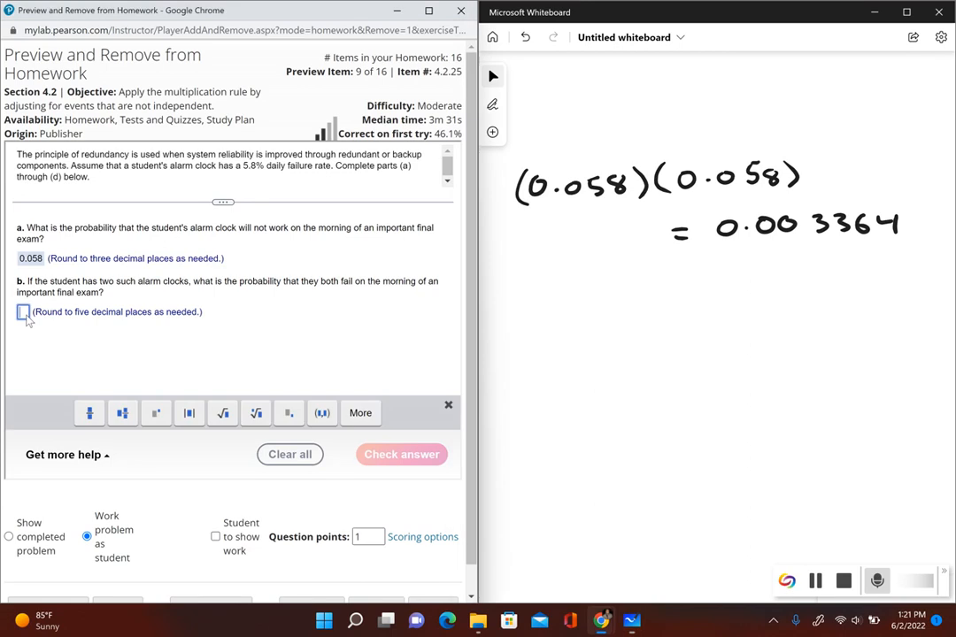
{"action": "type", "text": "0.00336"}
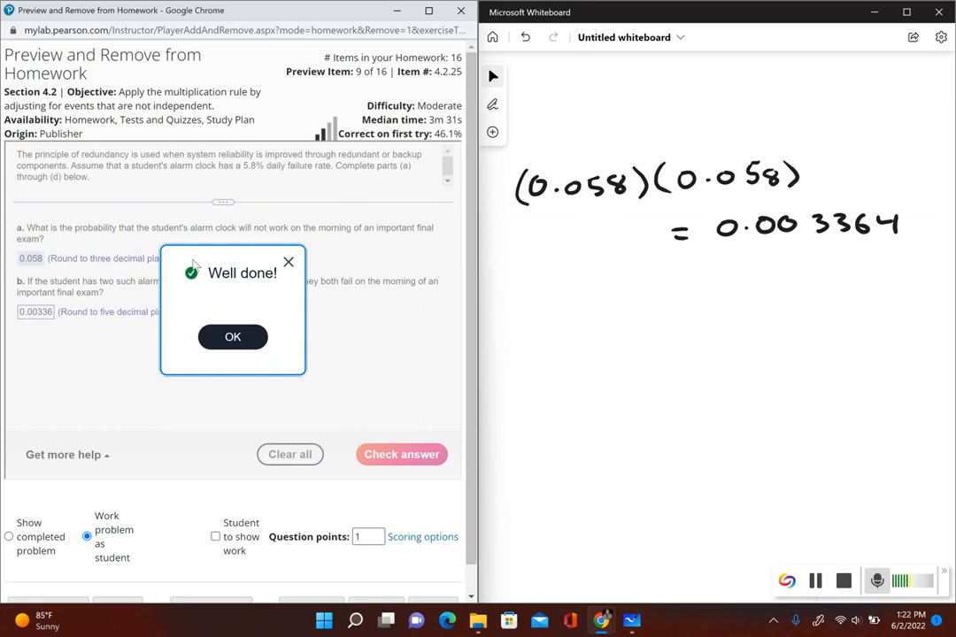
{"action": "mouse_move", "coordinate": [205, 308]}
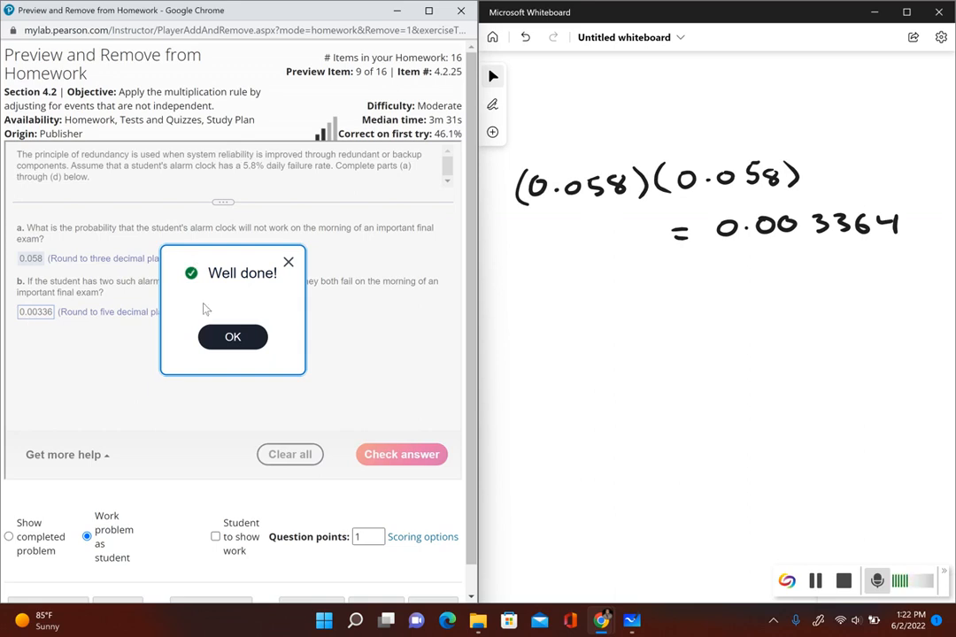
{"action": "left_click", "coordinate": [232, 336]}
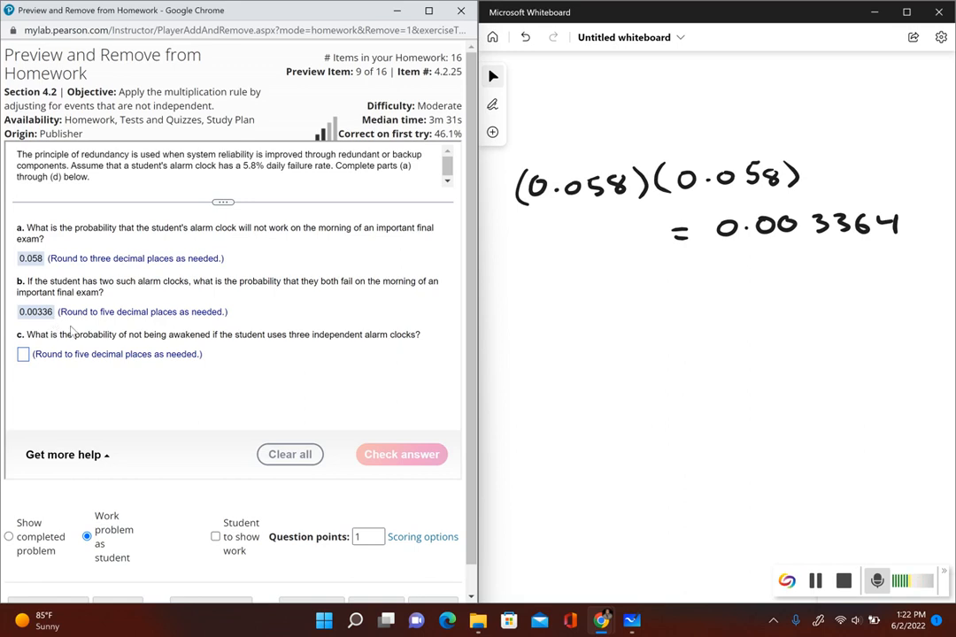
{"action": "mouse_move", "coordinate": [152, 365]}
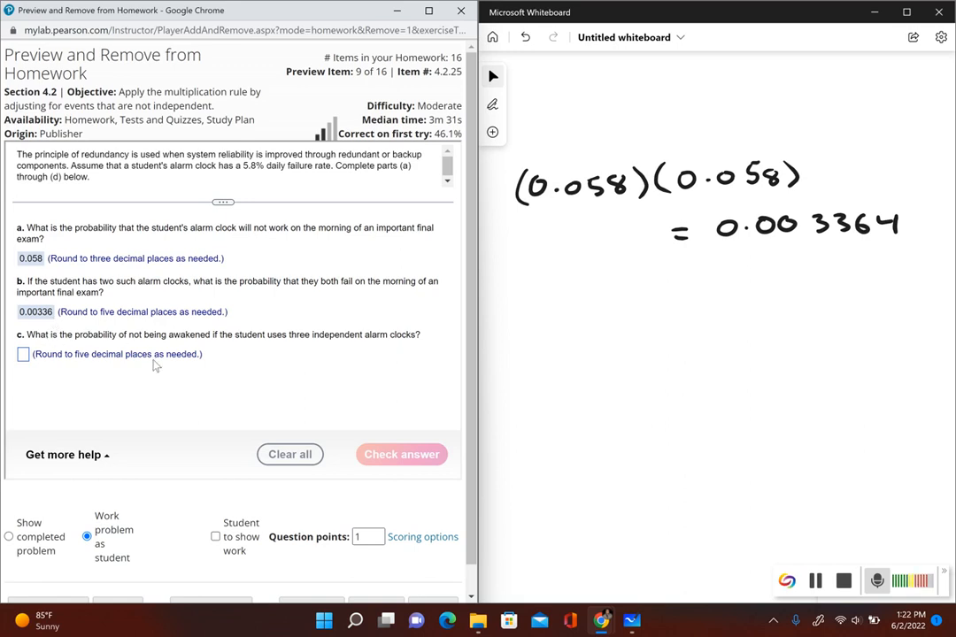
{"action": "mouse_move", "coordinate": [301, 354]}
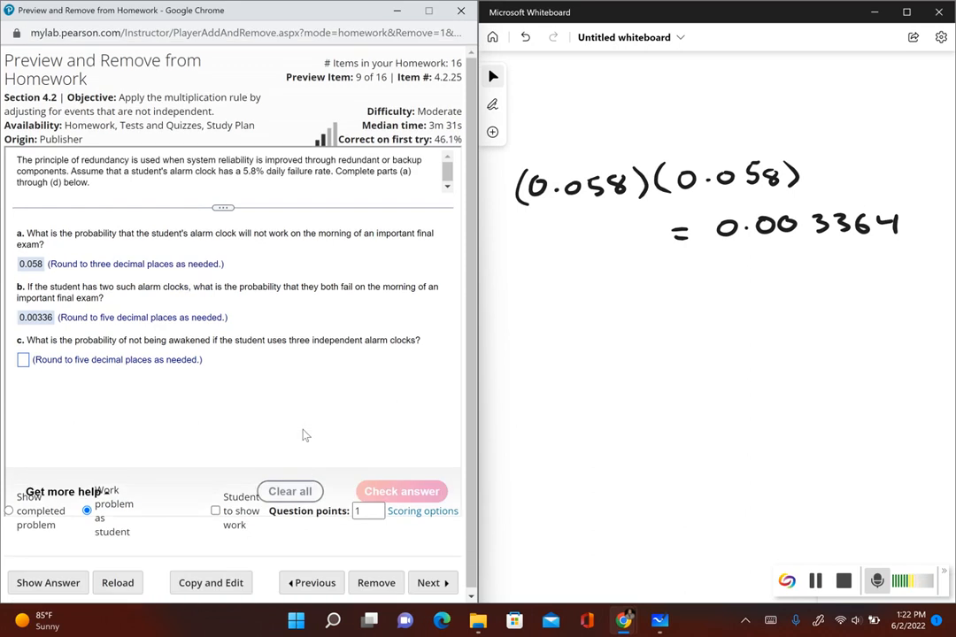
Pen-write (0.058)(0.058)(0.058) = 0.000195, rounded to 0.0002, below the earlier work
{"action": "left_click_drag", "start_coordinate": [531, 328], "coordinate": [545, 363]}
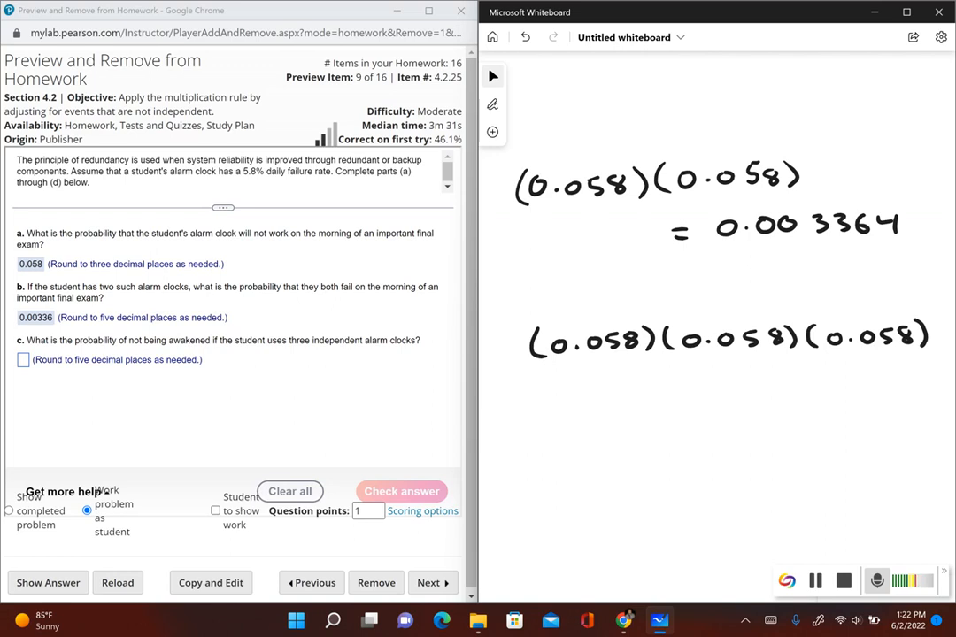
{"action": "left_click_drag", "start_coordinate": [557, 403], "coordinate": [575, 415]}
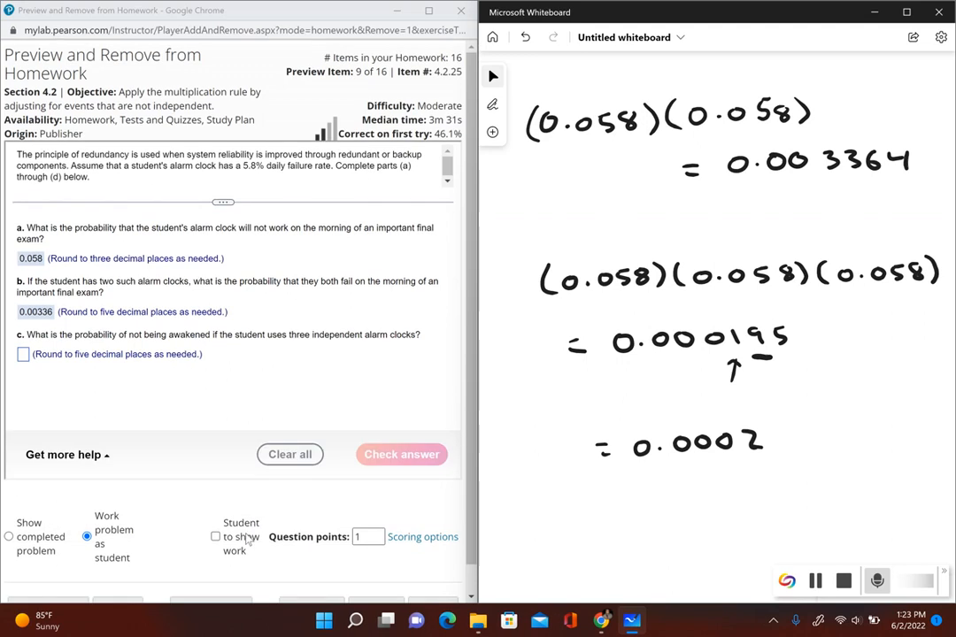
Enter 0.0002 for part c, have it marked correct, and reveal part d
{"action": "left_click", "coordinate": [22, 354]}
{"action": "type", "text": "0.0002"}
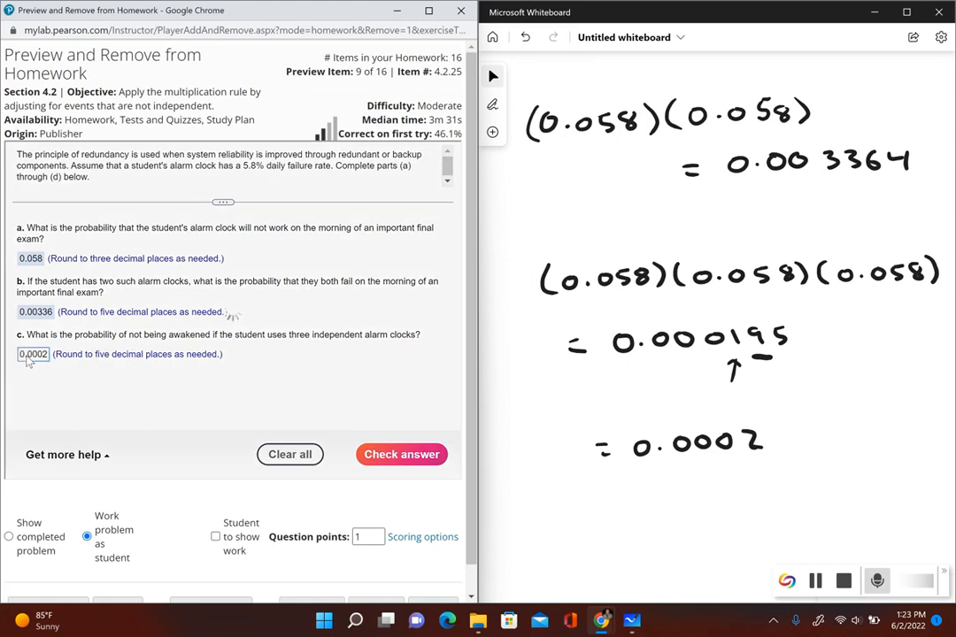
{"action": "left_click", "coordinate": [400, 453]}
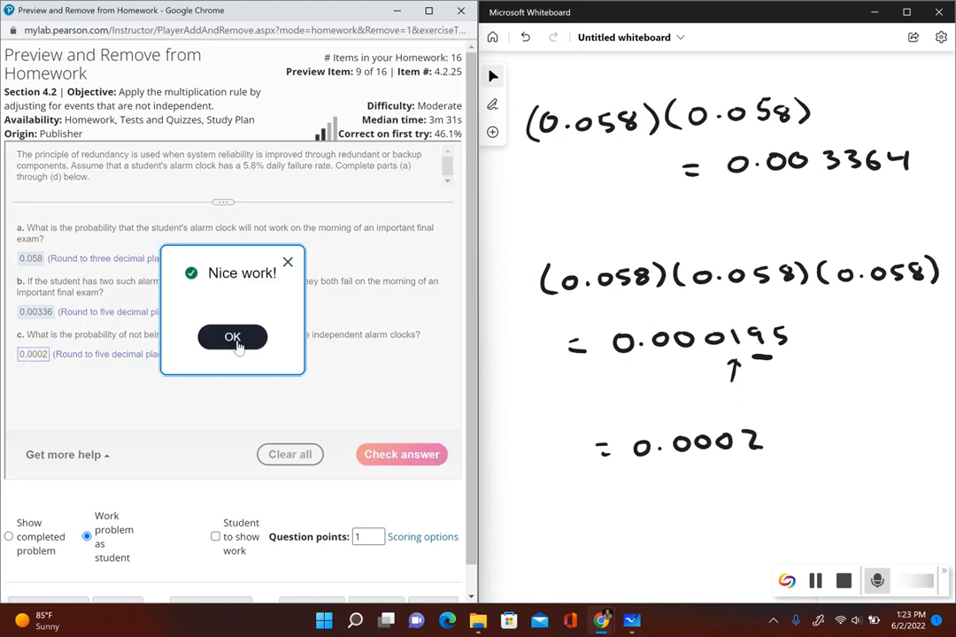
{"action": "left_click", "coordinate": [232, 336]}
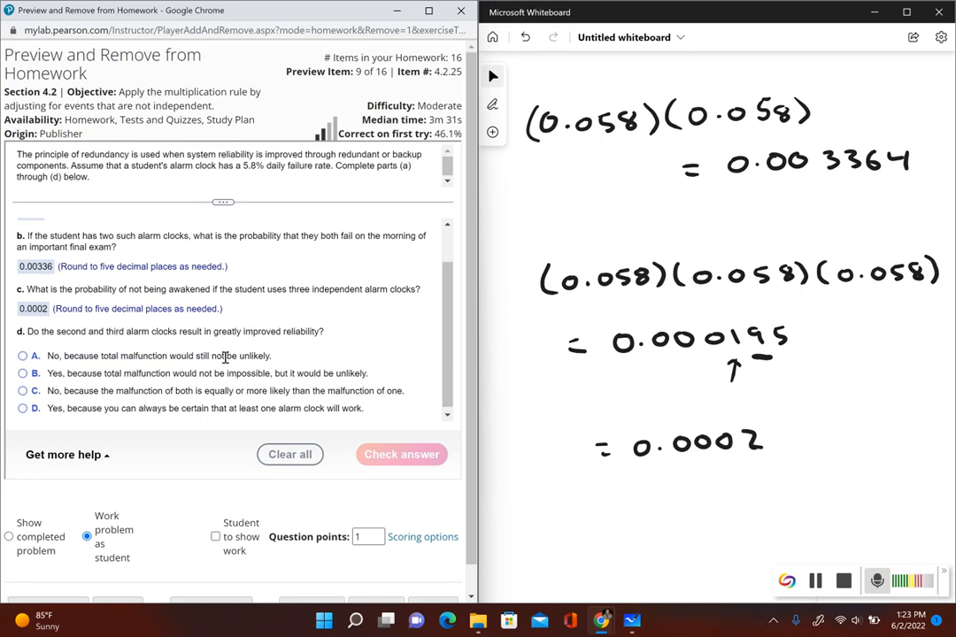
{"action": "mouse_move", "coordinate": [364, 326]}
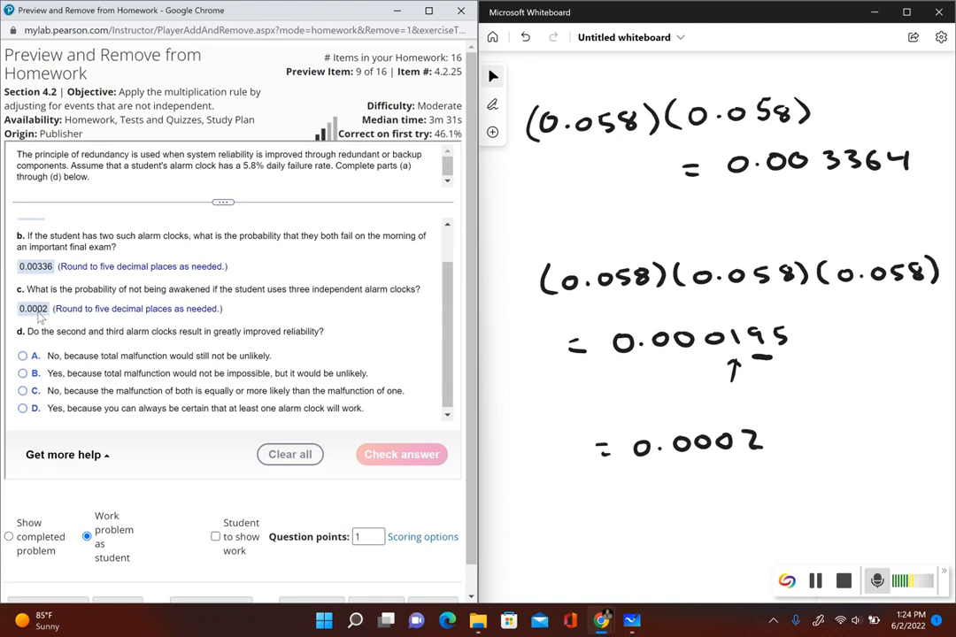
{"action": "mouse_move", "coordinate": [248, 325]}
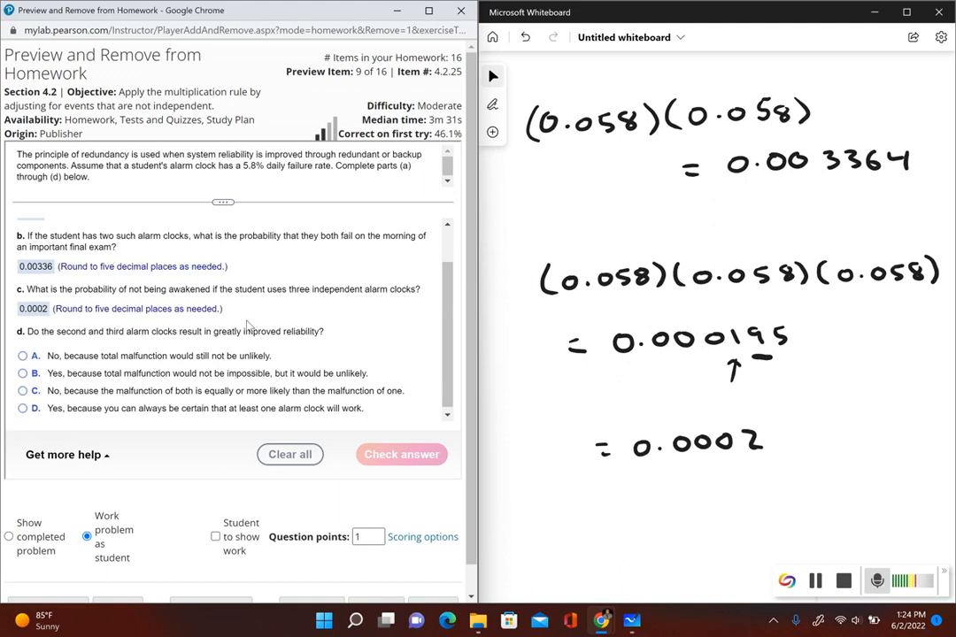
{"action": "mouse_move", "coordinate": [145, 343]}
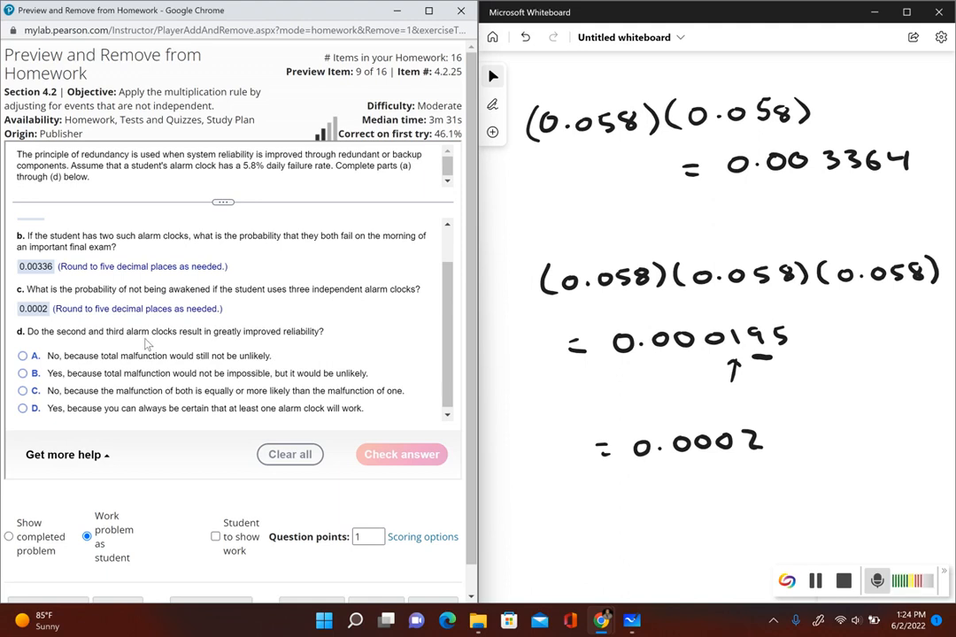